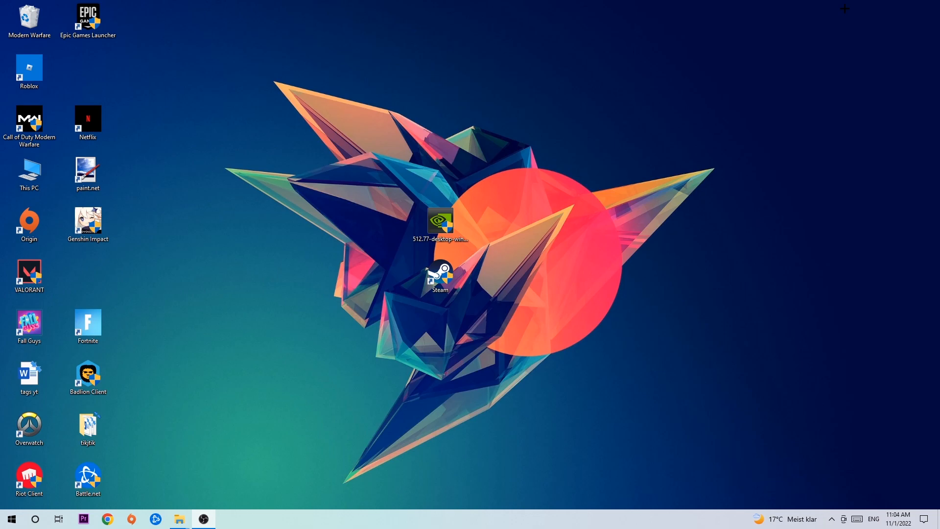
{"action": "mouse_move", "coordinate": [495, 101]}
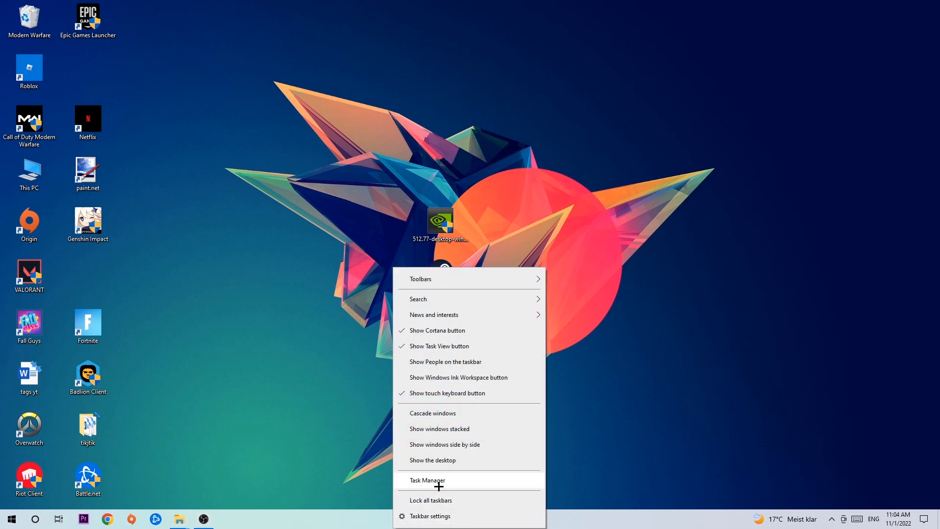
{"action": "left_click", "coordinate": [426, 479]}
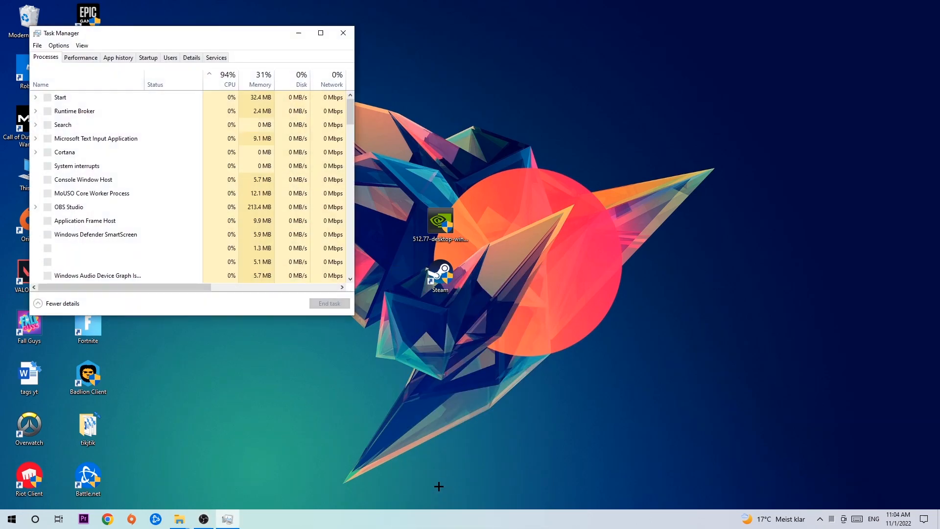
{"action": "left_click", "coordinate": [320, 33]}
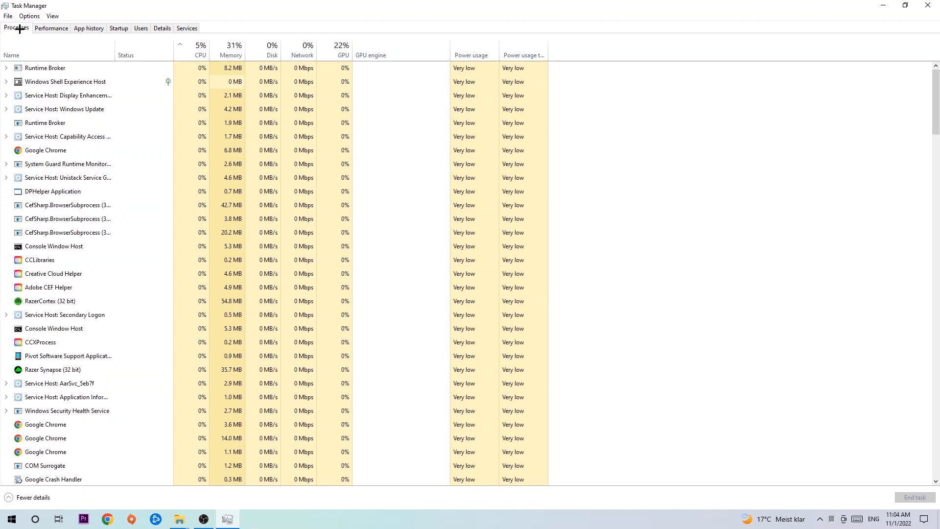
{"action": "left_click", "coordinate": [67, 355]}
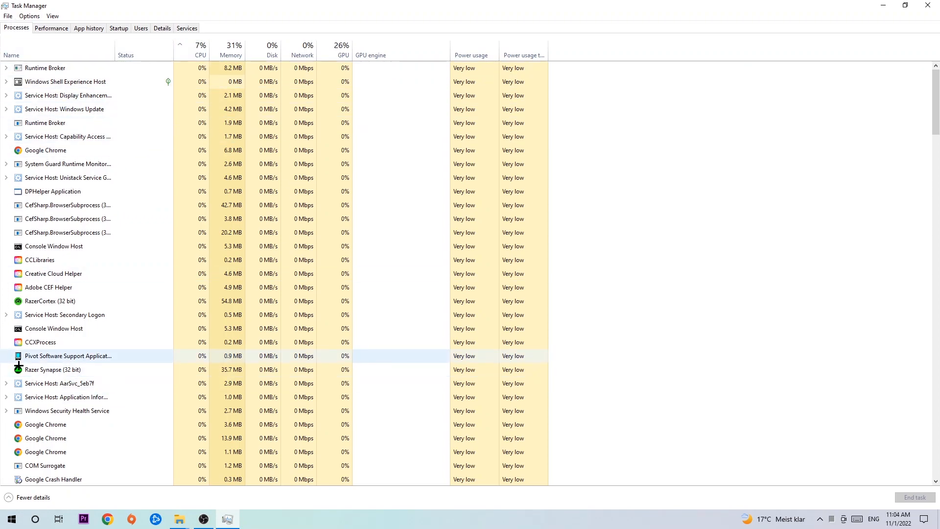
{"action": "left_click", "coordinate": [52, 192]}
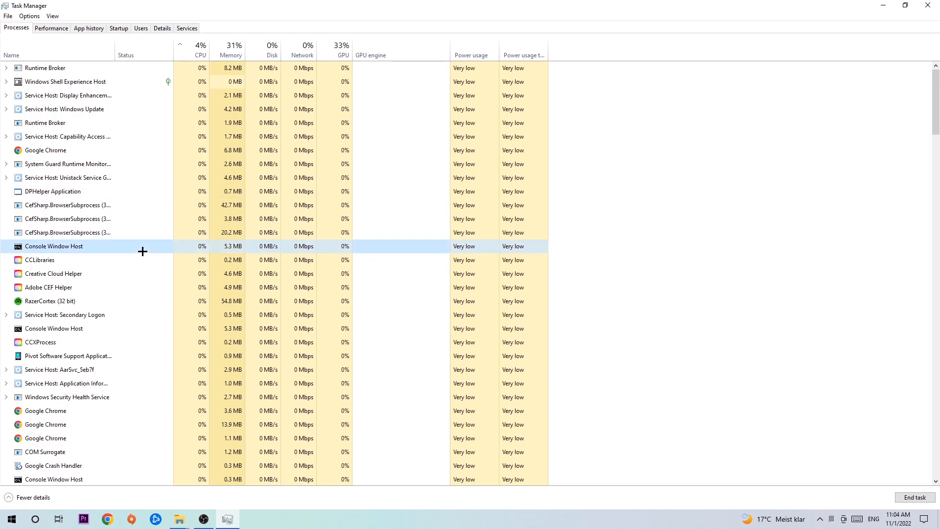
{"action": "right_click", "coordinate": [54, 246]}
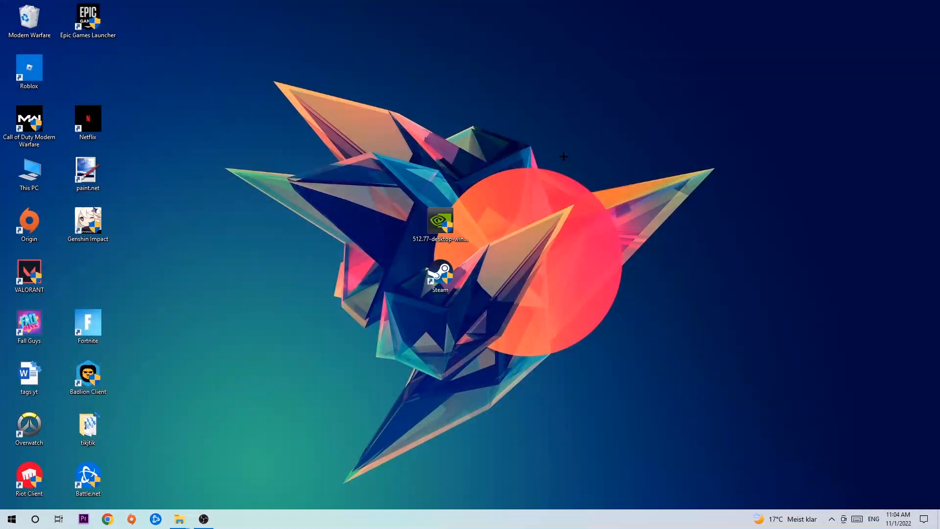
Move the Steam desktop shortcut and bring up its Properties window.
{"action": "left_click", "coordinate": [441, 276]}
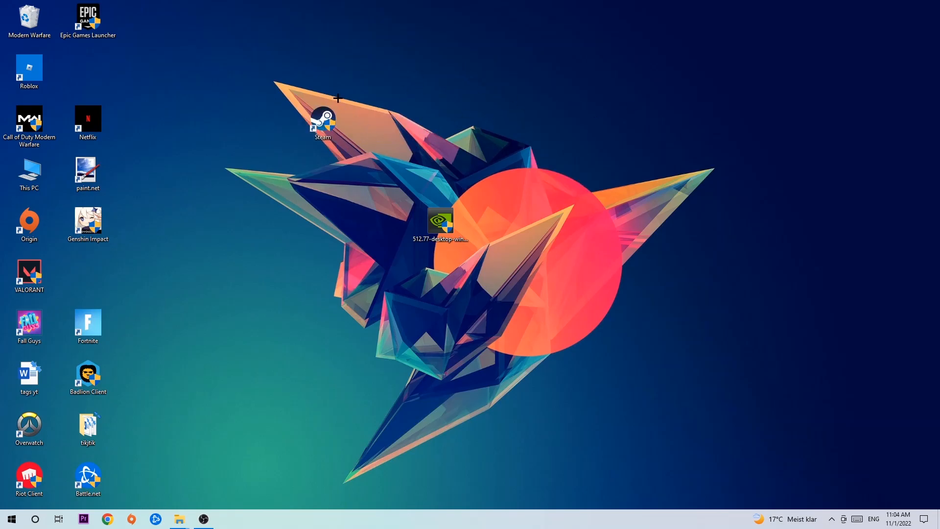
{"action": "mouse_move", "coordinate": [126, 403]}
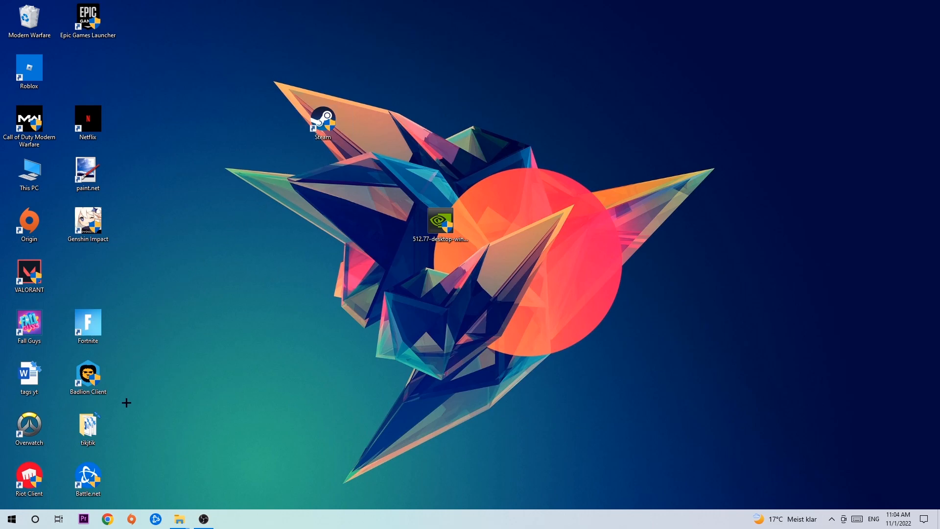
{"action": "left_click", "coordinate": [11, 518]}
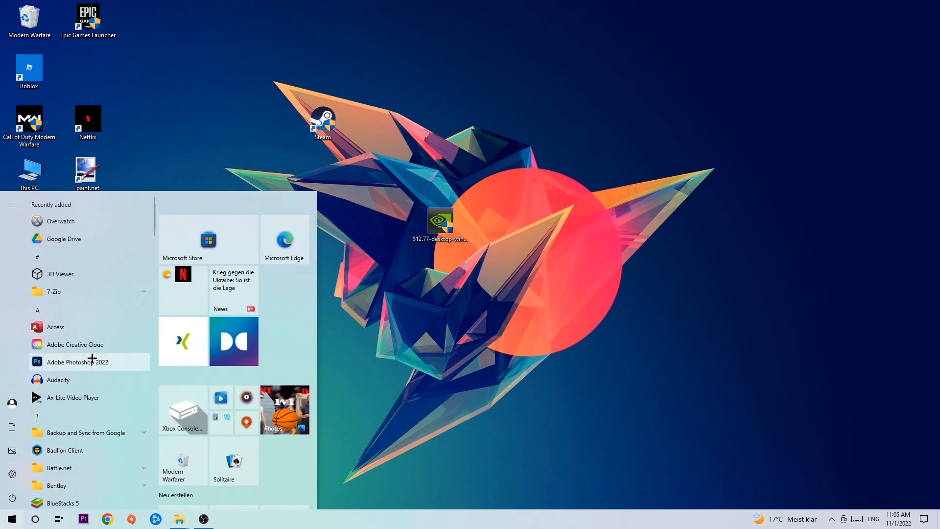
{"action": "left_click", "coordinate": [339, 192]}
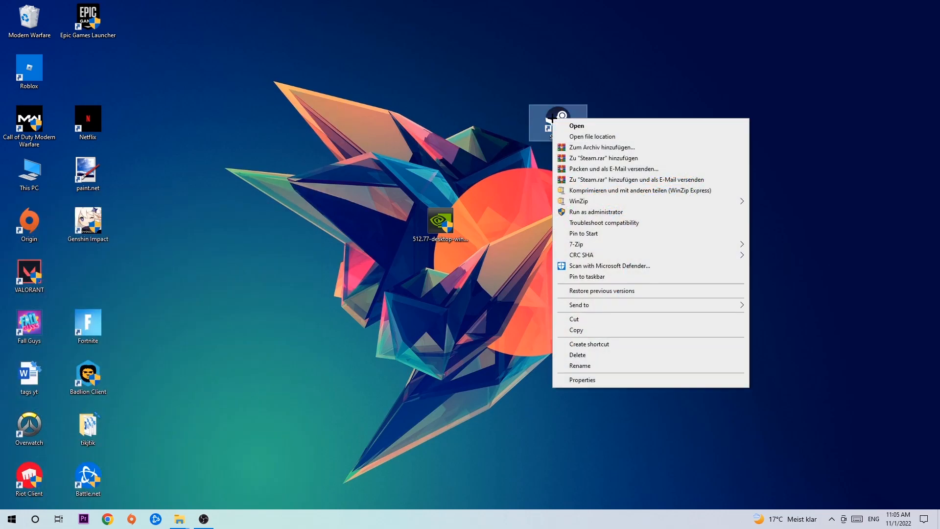
{"action": "mouse_move", "coordinate": [617, 268]}
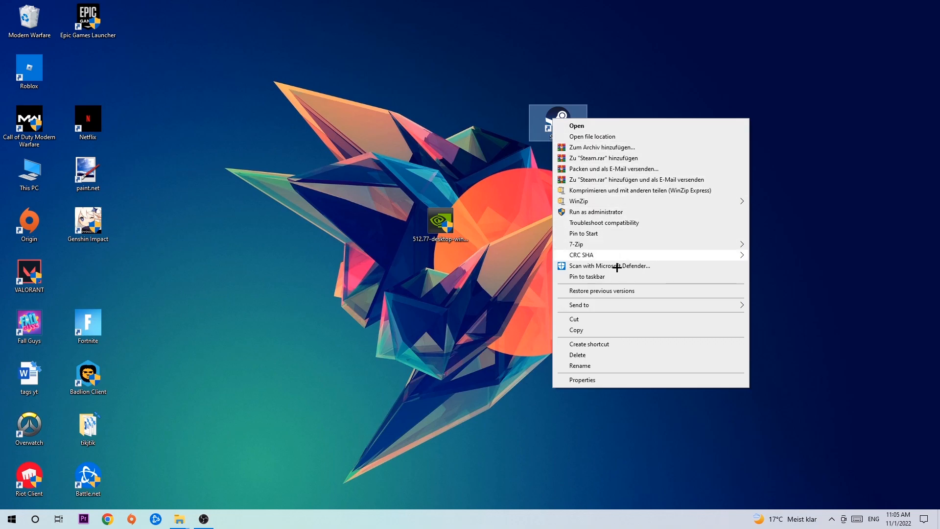
{"action": "left_click", "coordinate": [581, 379]}
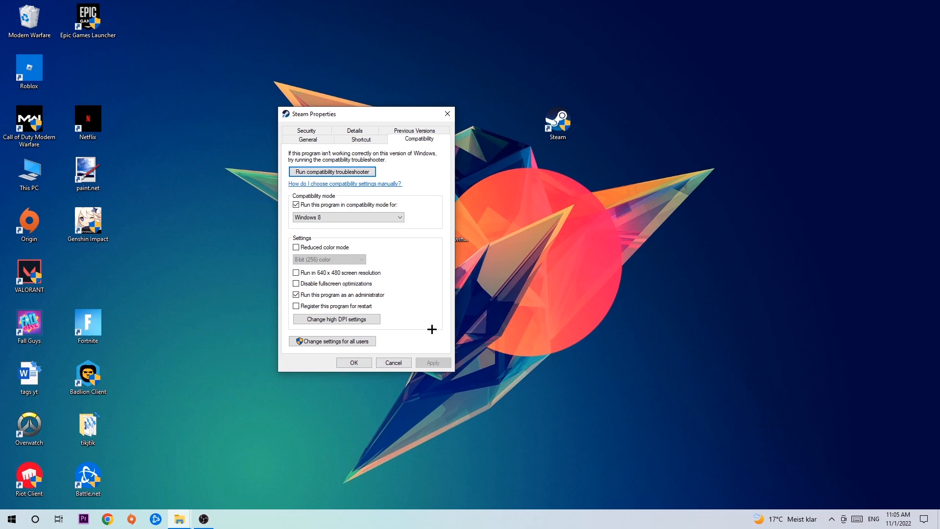
{"action": "mouse_move", "coordinate": [378, 202]}
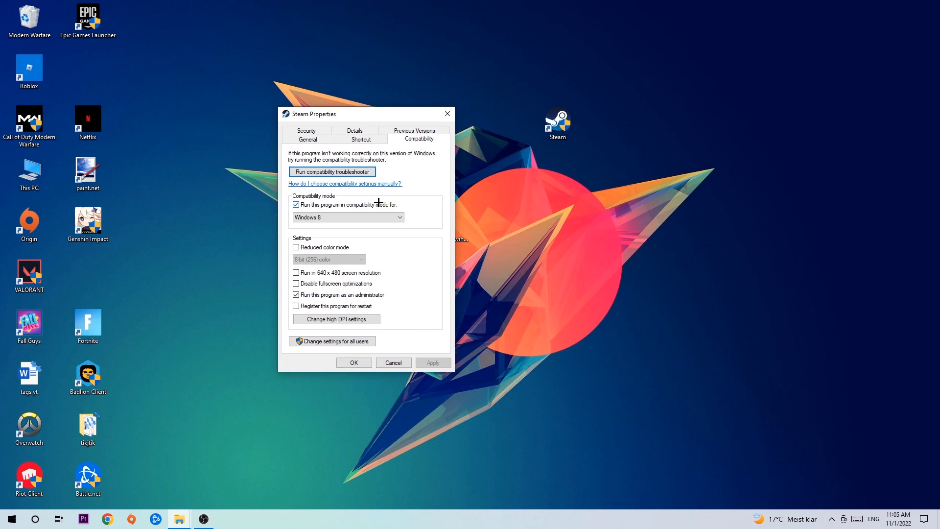
{"action": "mouse_move", "coordinate": [360, 281]}
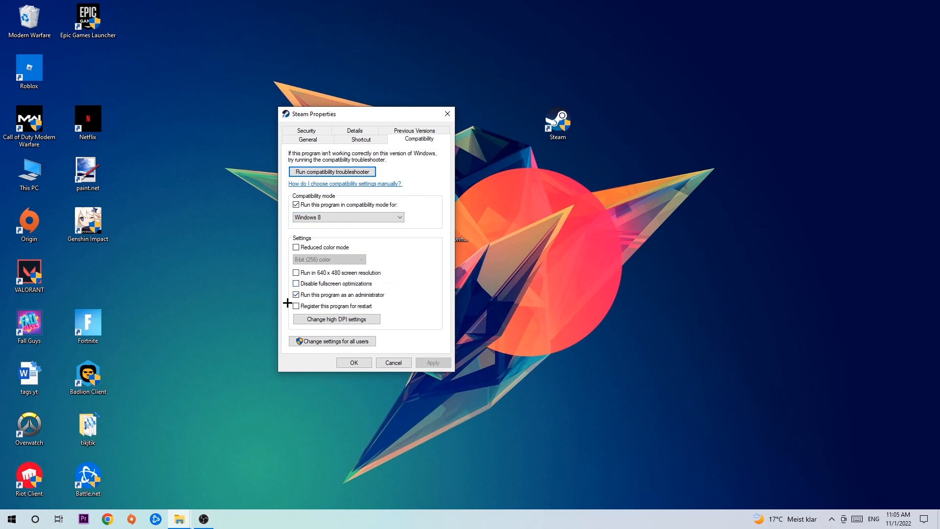
{"action": "mouse_move", "coordinate": [431, 356]}
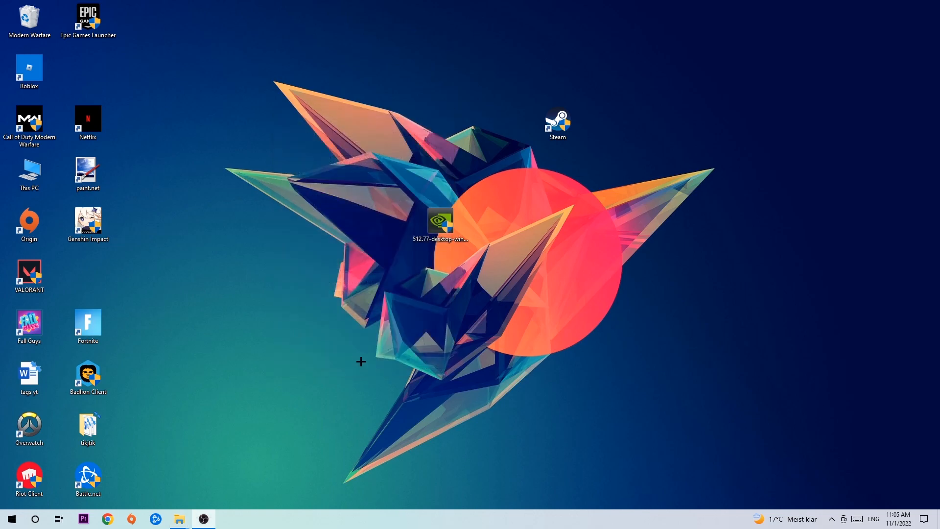
{"action": "mouse_move", "coordinate": [423, 324]}
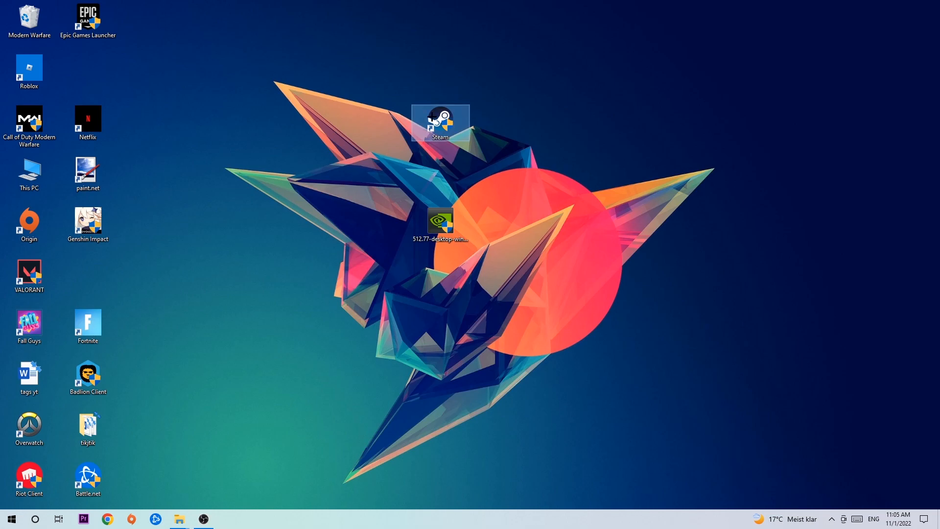
{"action": "mouse_move", "coordinate": [547, 275]}
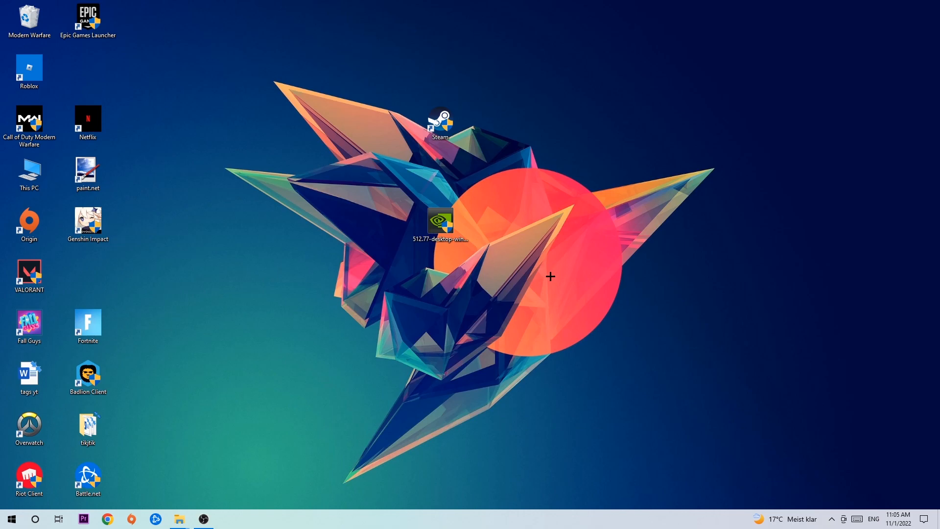
{"action": "mouse_move", "coordinate": [549, 262]}
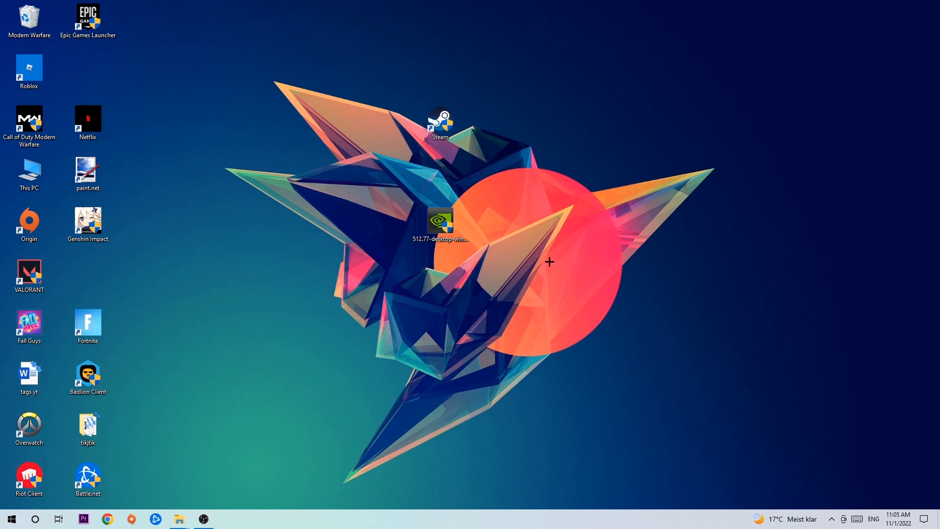